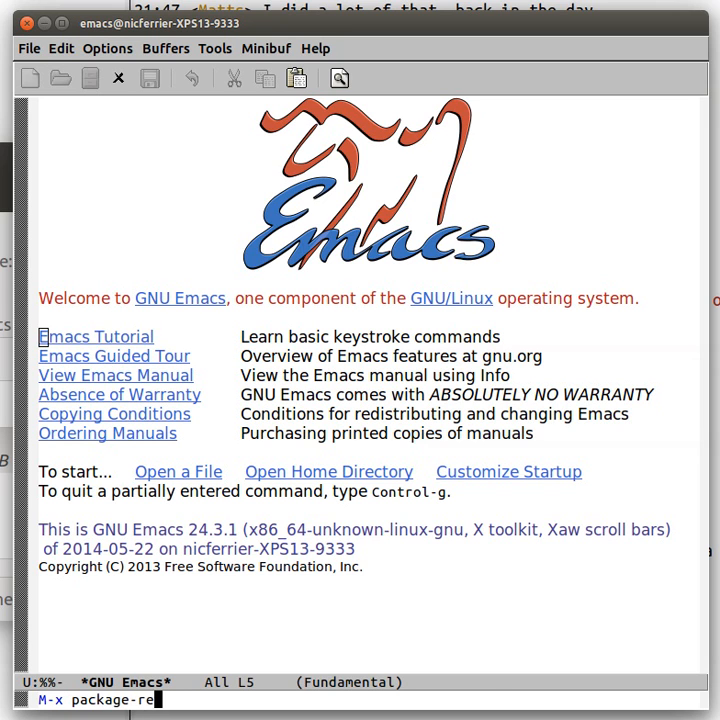
# Refresh the package archive contents and start customize-variable.
pyautogui.press('Return')
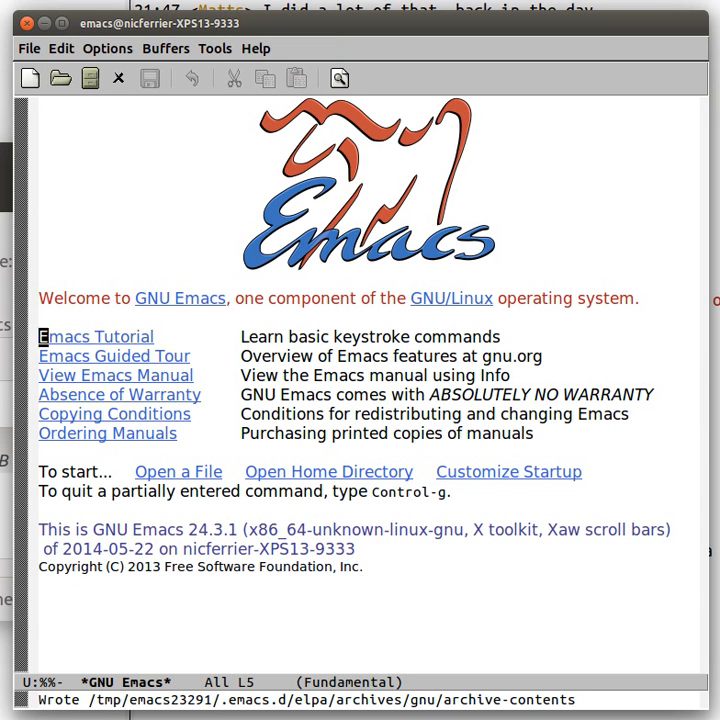
pyautogui.write('custom')
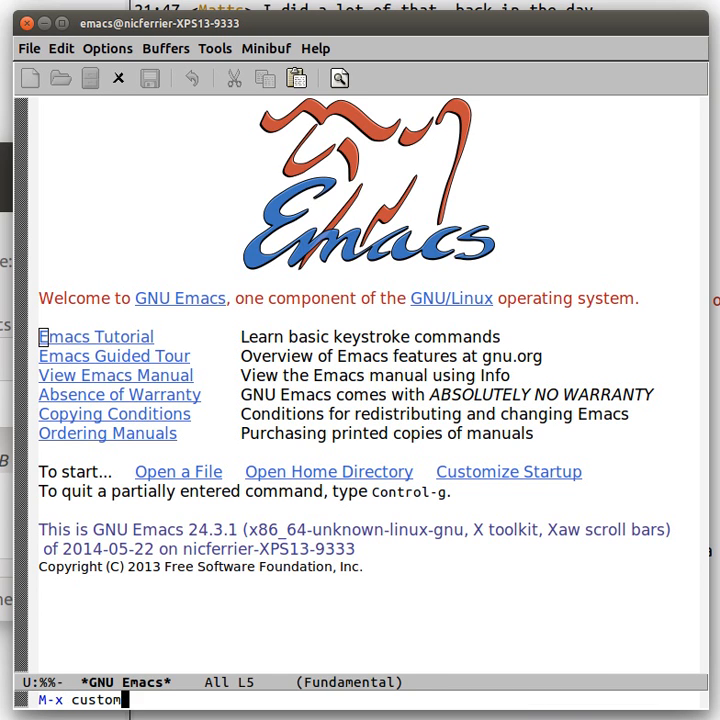
pyautogui.press('Return')
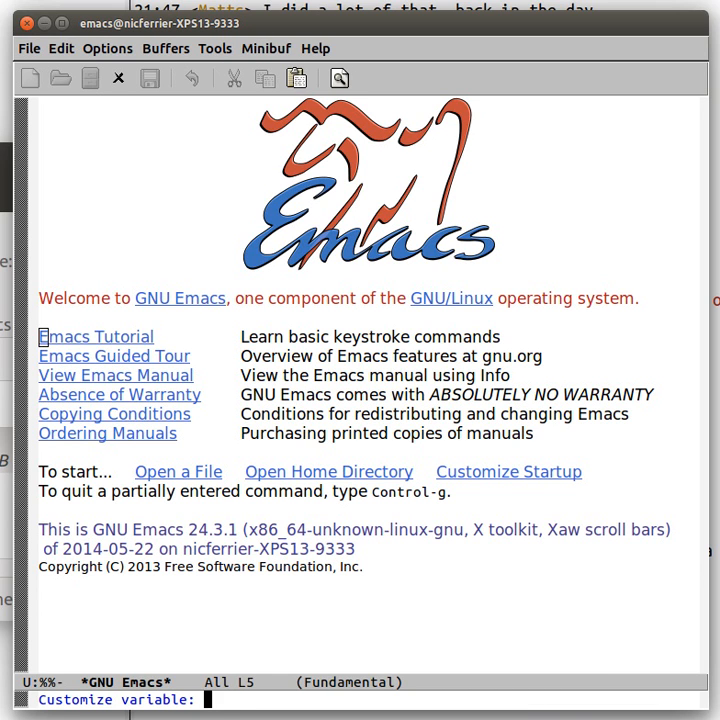
pyautogui.write('package-')
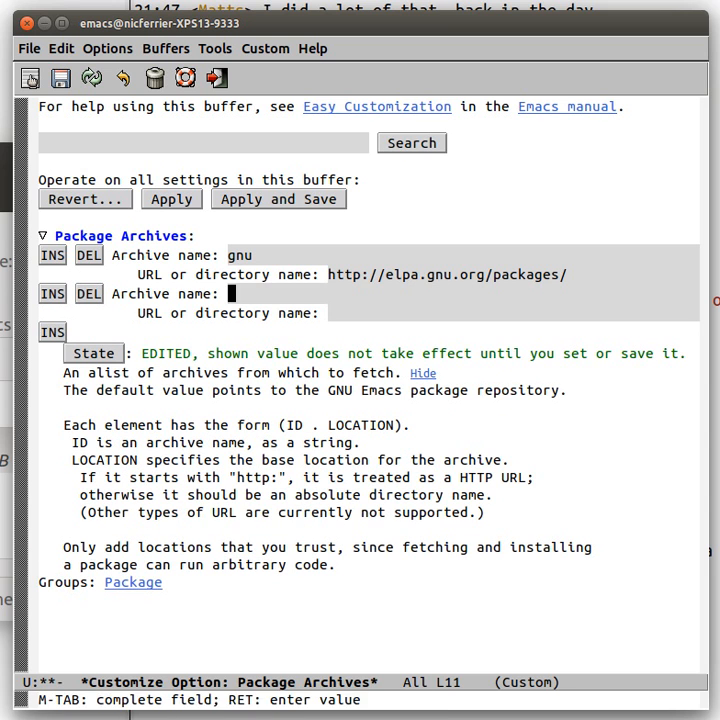
pyautogui.write('marmalade')
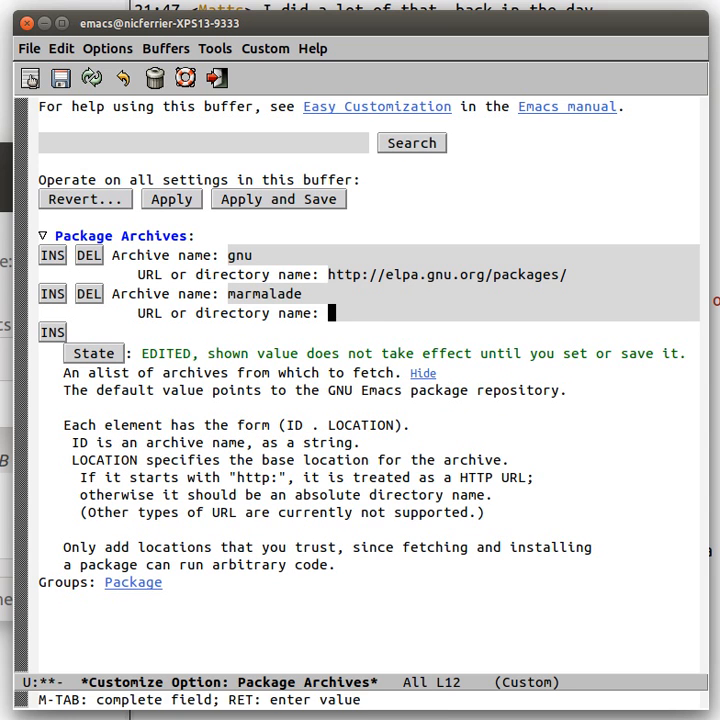
pyautogui.write('http://m')
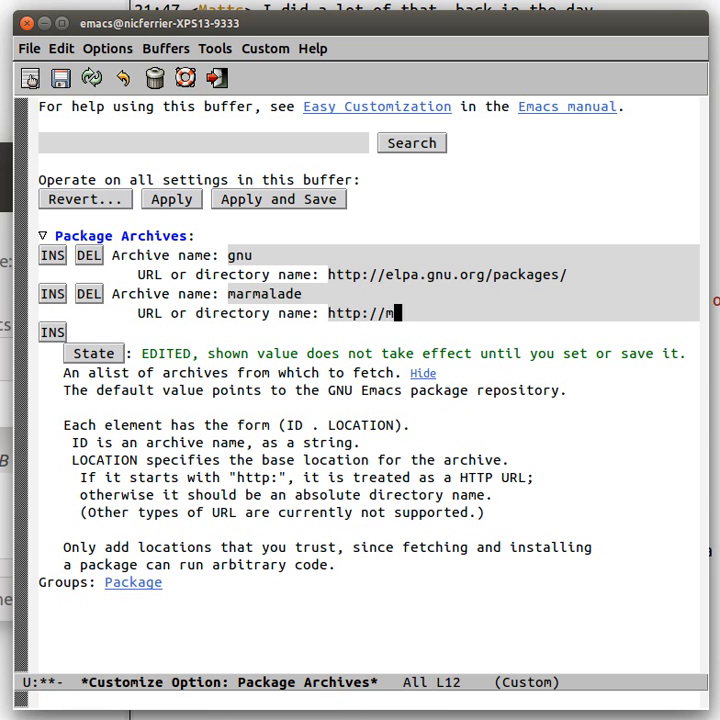
pyautogui.write('armalade-repo/')
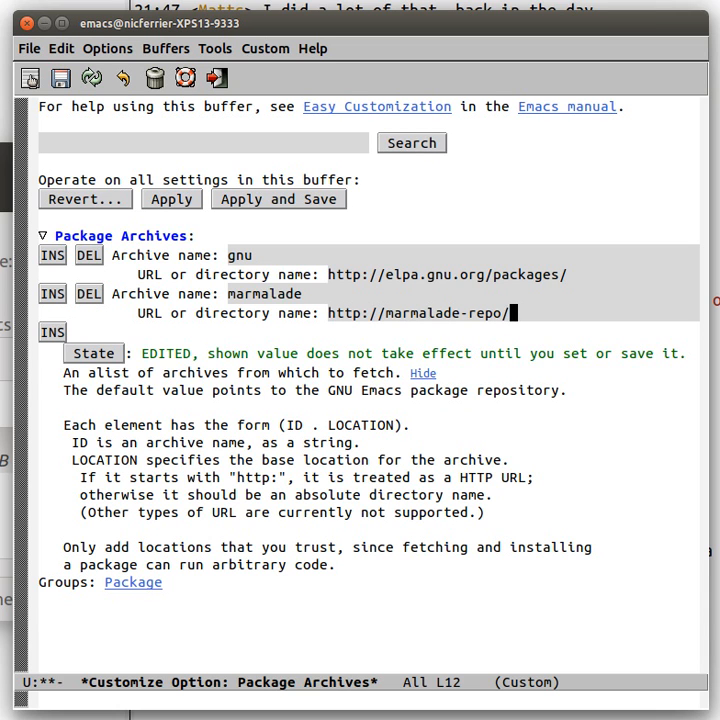
pyautogui.write('.org')
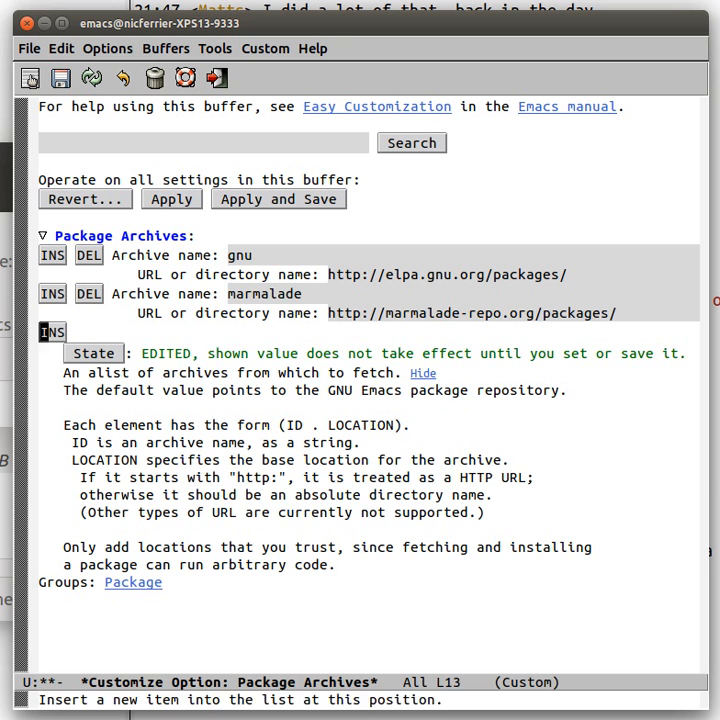
# Save and set the package-archives setting, then enter the list-packages command.
pyautogui.click(278, 199)
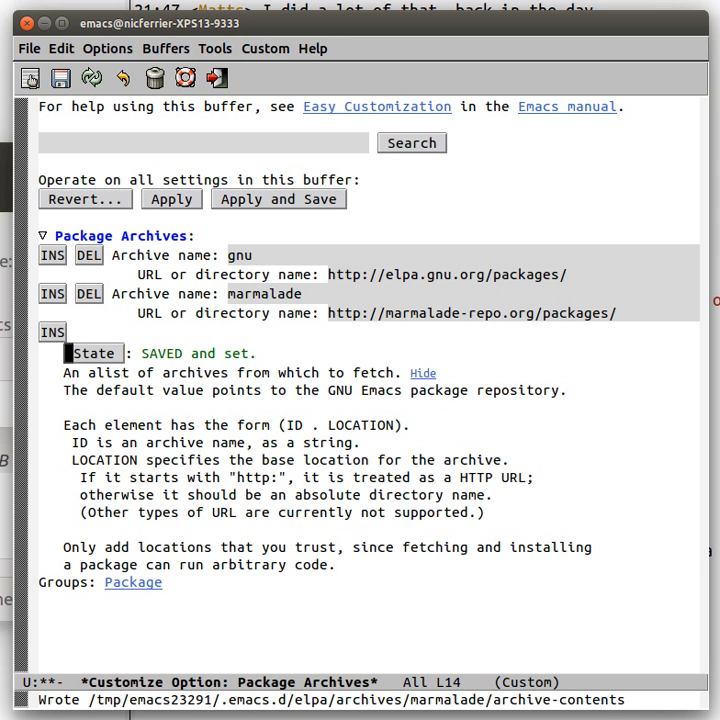
pyautogui.write('list-packages')
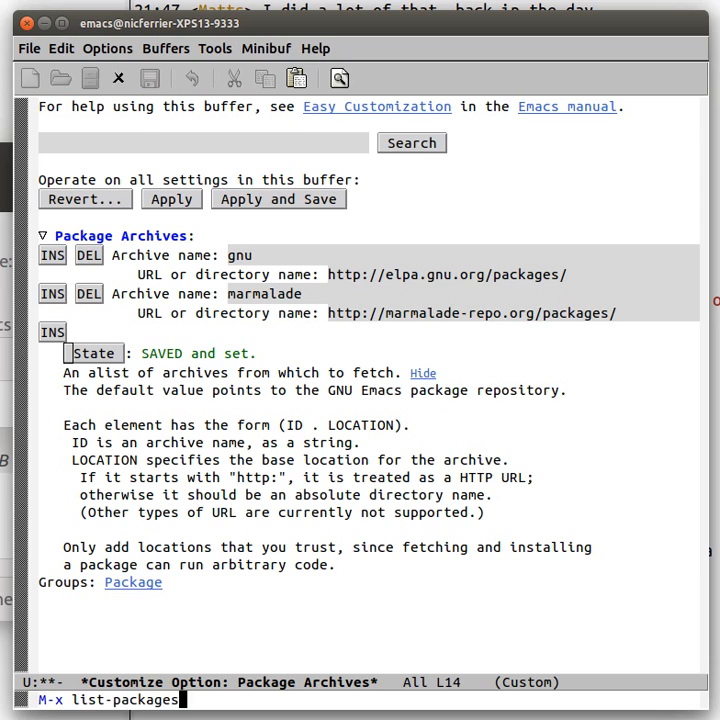
# Show the available packages list, scroll through it, and type 'anap'.
pyautogui.press('Return')
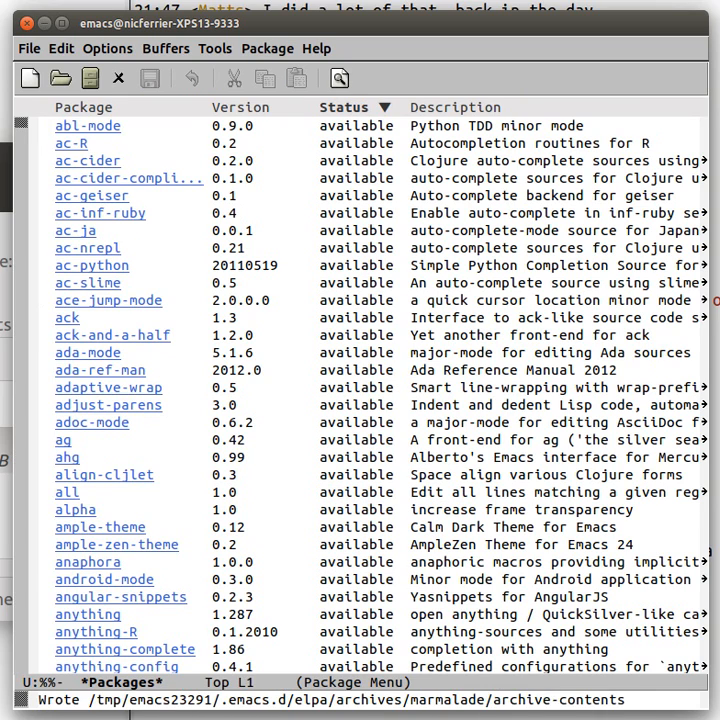
pyautogui.scroll(-3)
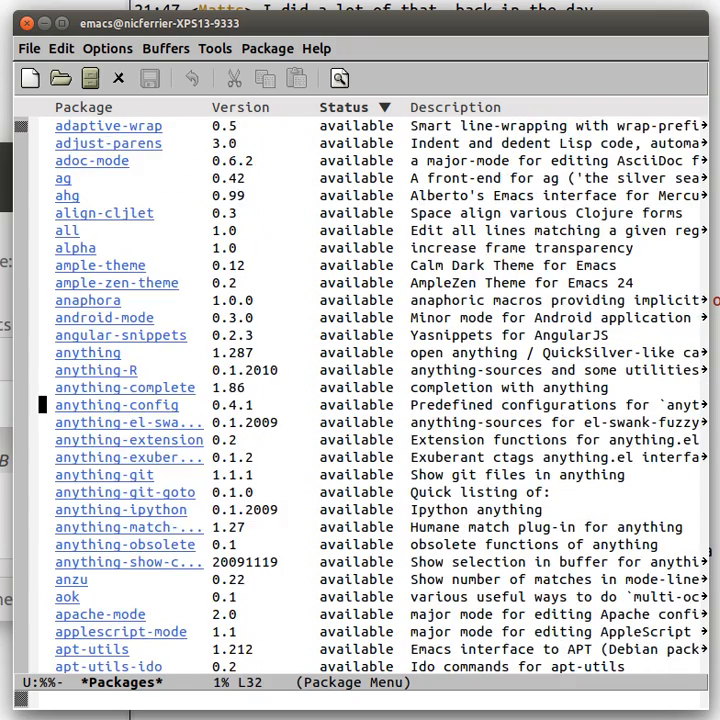
pyautogui.write('anap')
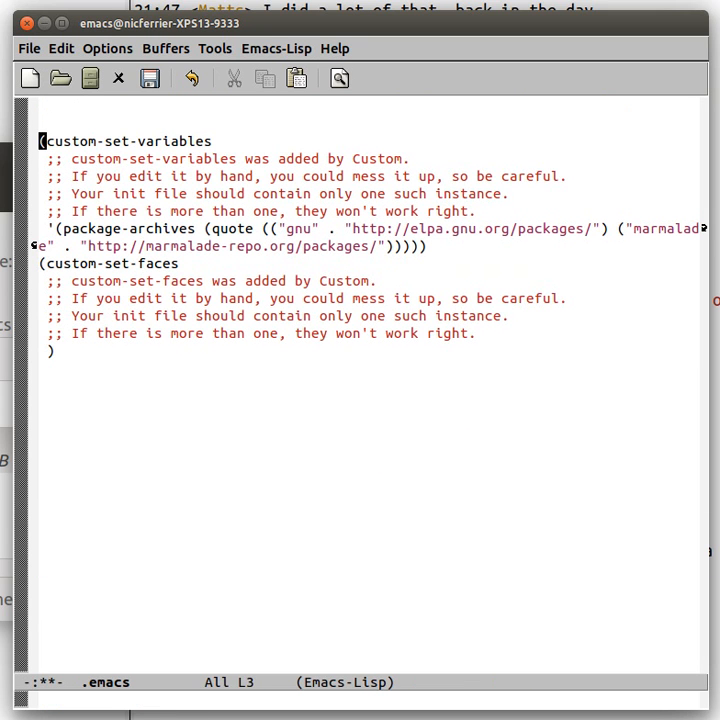
pyautogui.write('(add')
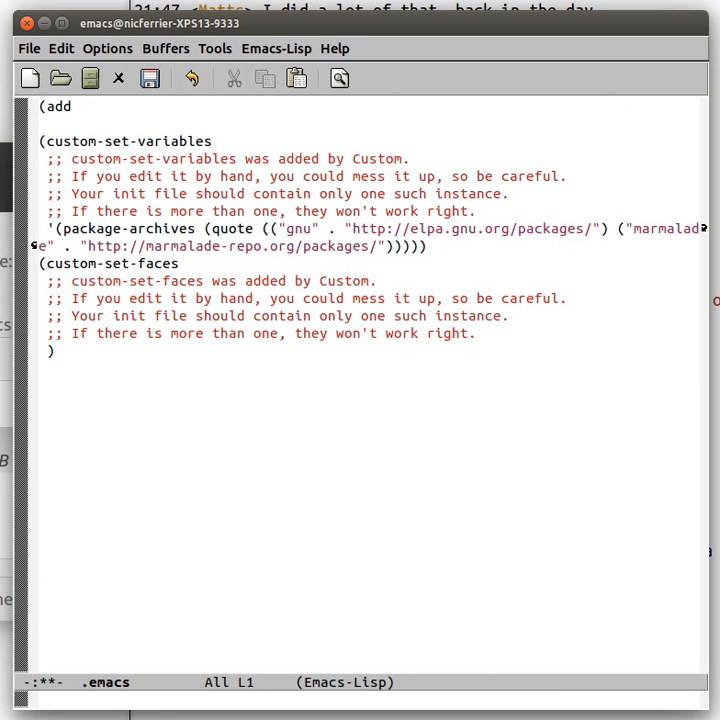
pyautogui.write('-to-list')
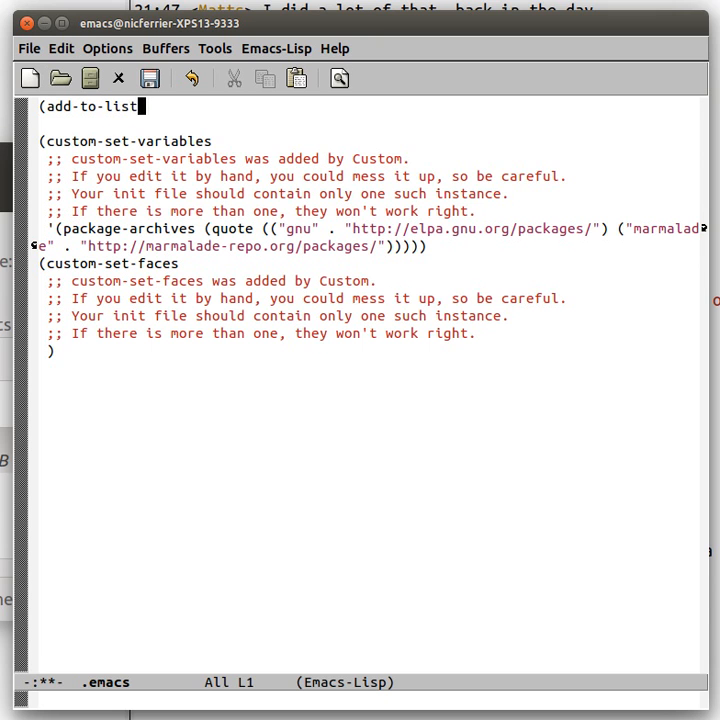
pyautogui.press('Return')
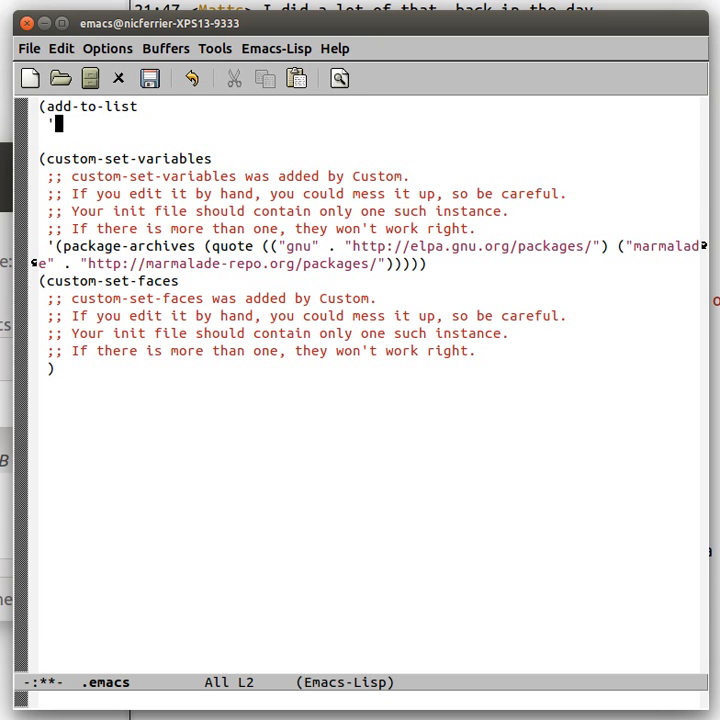
pyautogui.write('package-archives')
pyautogui.click(369, 141)
pyautogui.write("'")
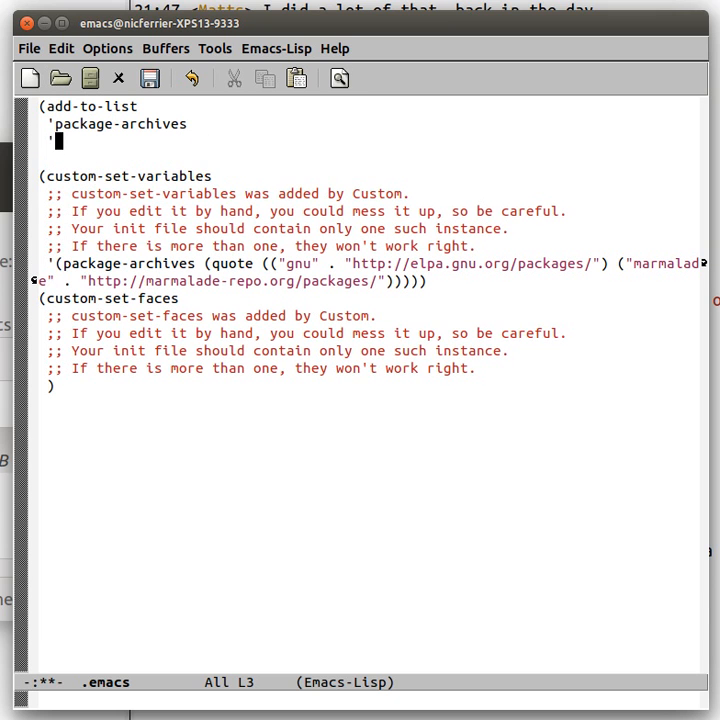
pyautogui.write('("marmala')
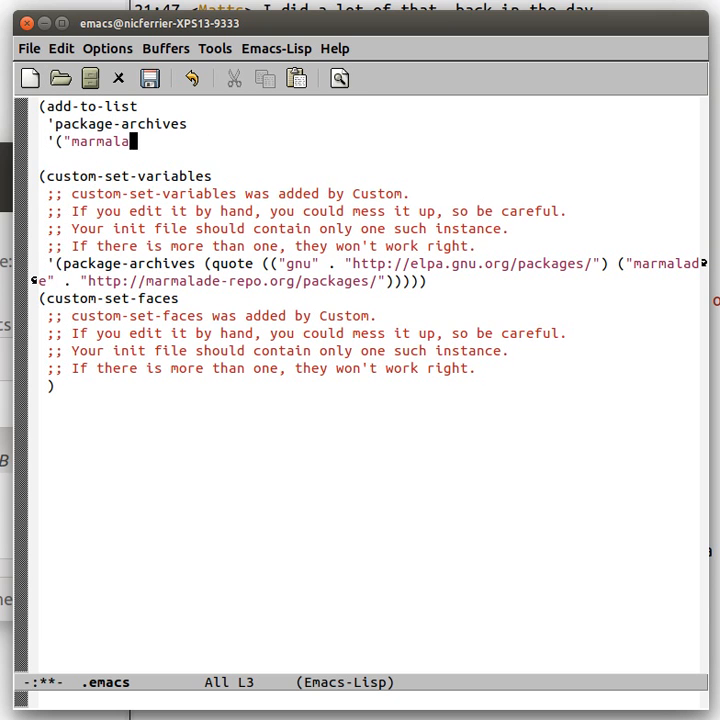
pyautogui.write('de" . "')
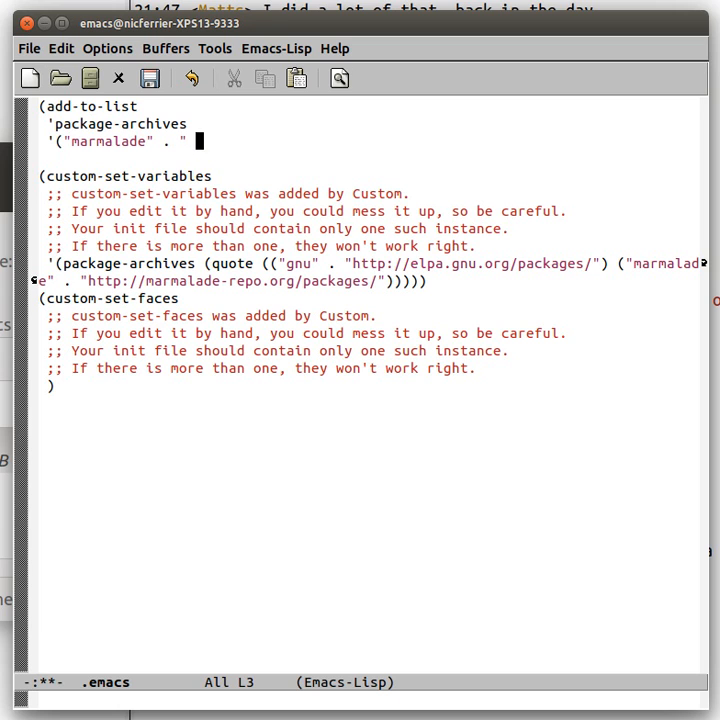
pyautogui.write('http://ma')
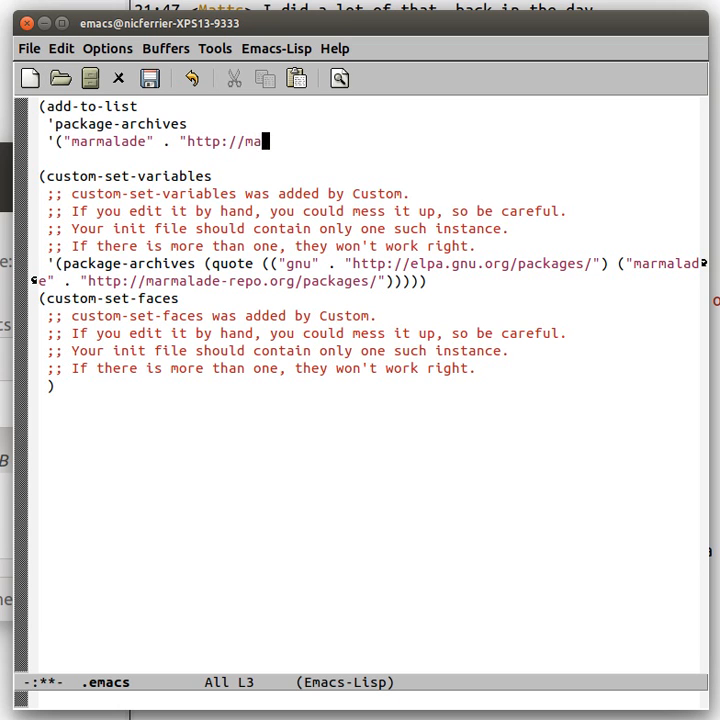
pyautogui.write('rmalade-repo.org')
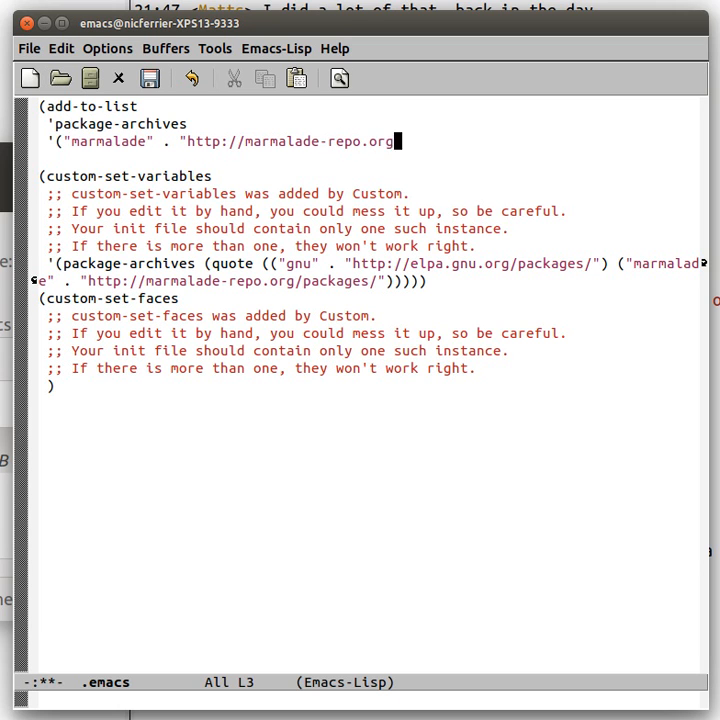
pyautogui.write('/packages/"))')
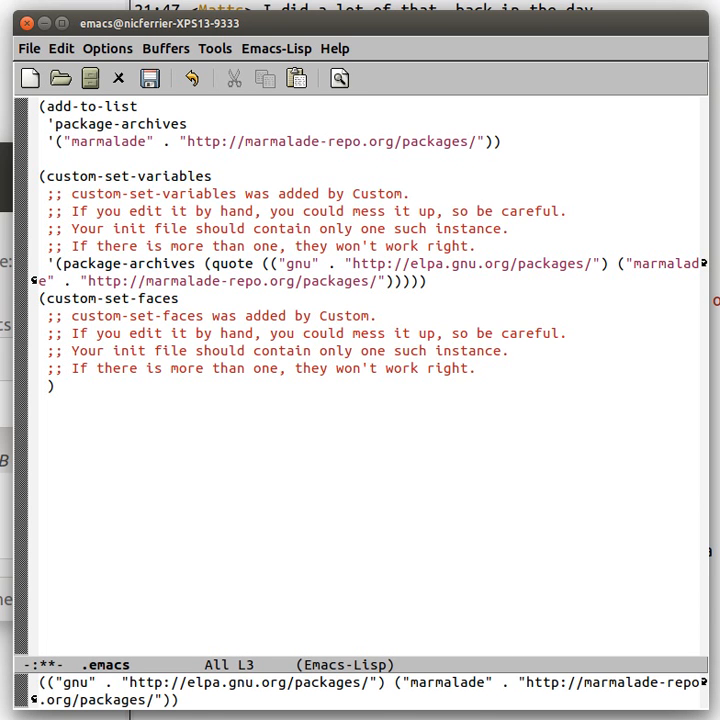
pyautogui.click(150, 78)
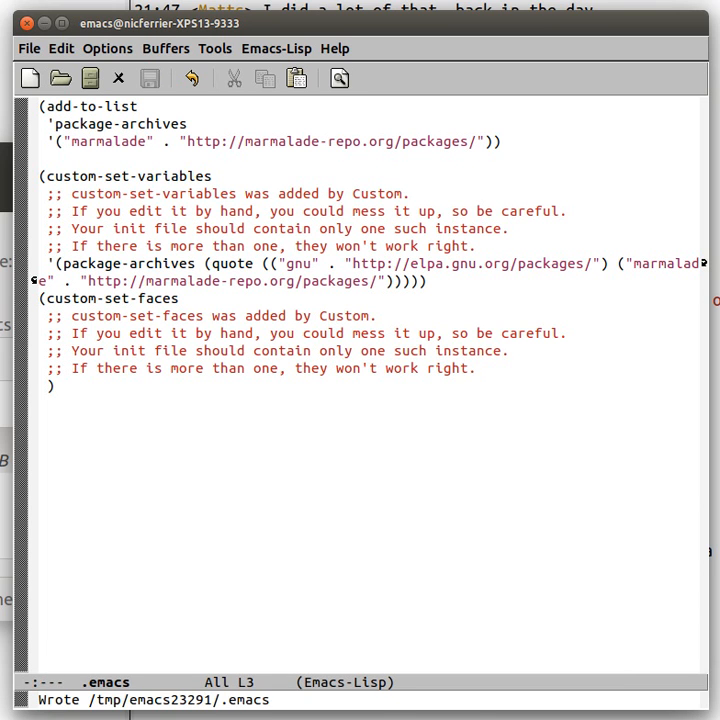